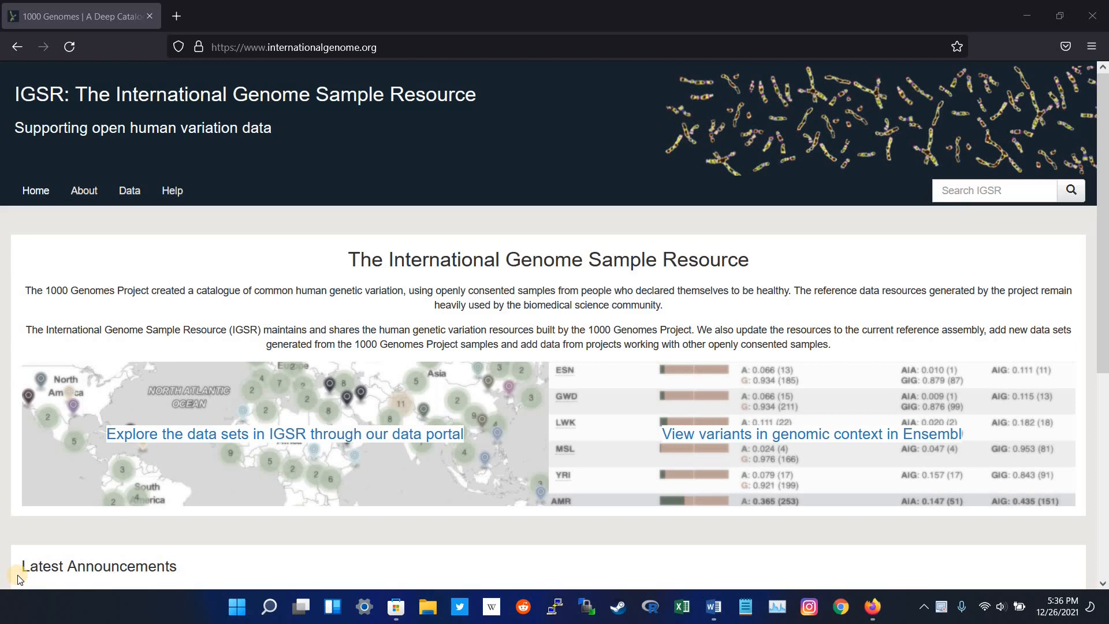
{"action": "mouse_move", "coordinate": [3, 387]}
{"action": "type", "text": "nc"}
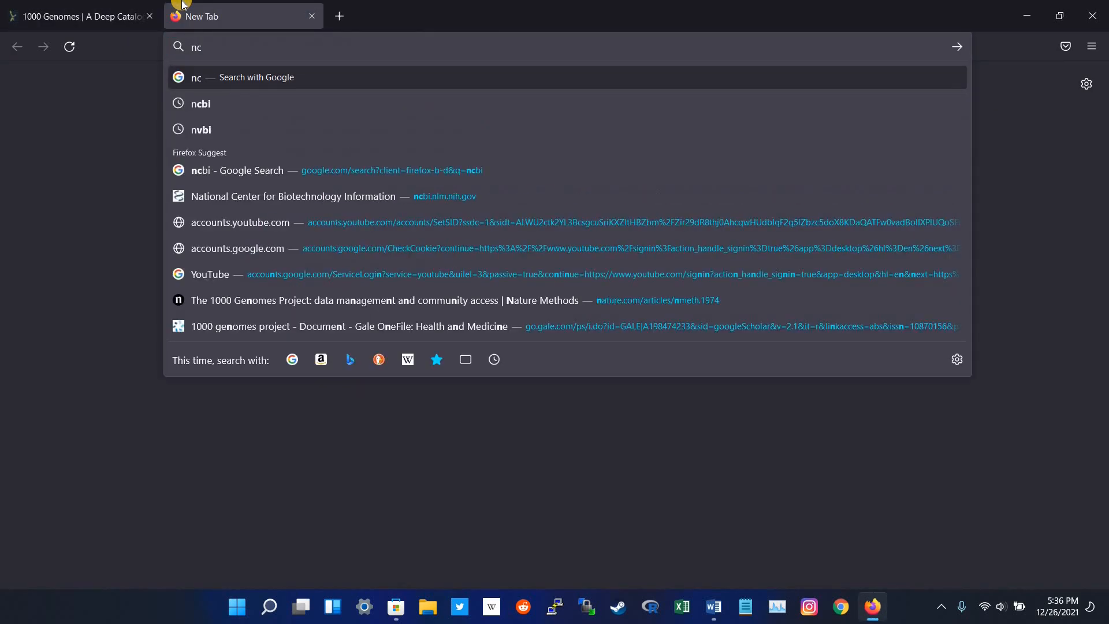
Load the NCBI home page in the second Firefox tab from the address bar suggestion.
{"action": "left_click", "coordinate": [237, 170]}
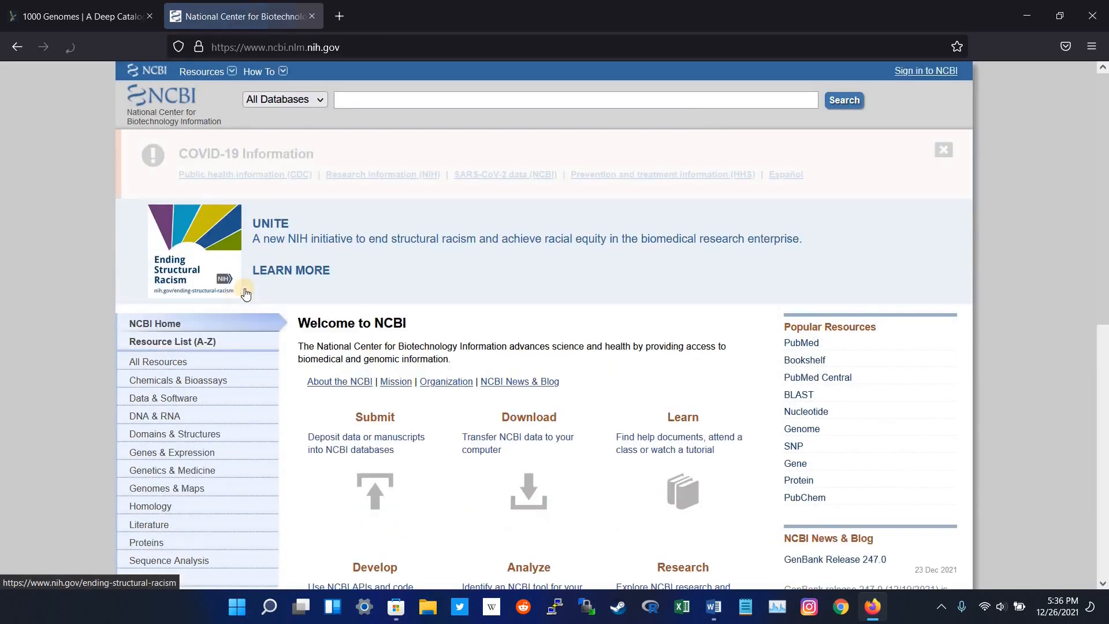
Search the SNP database for rs447.
{"action": "left_click", "coordinate": [284, 99]}
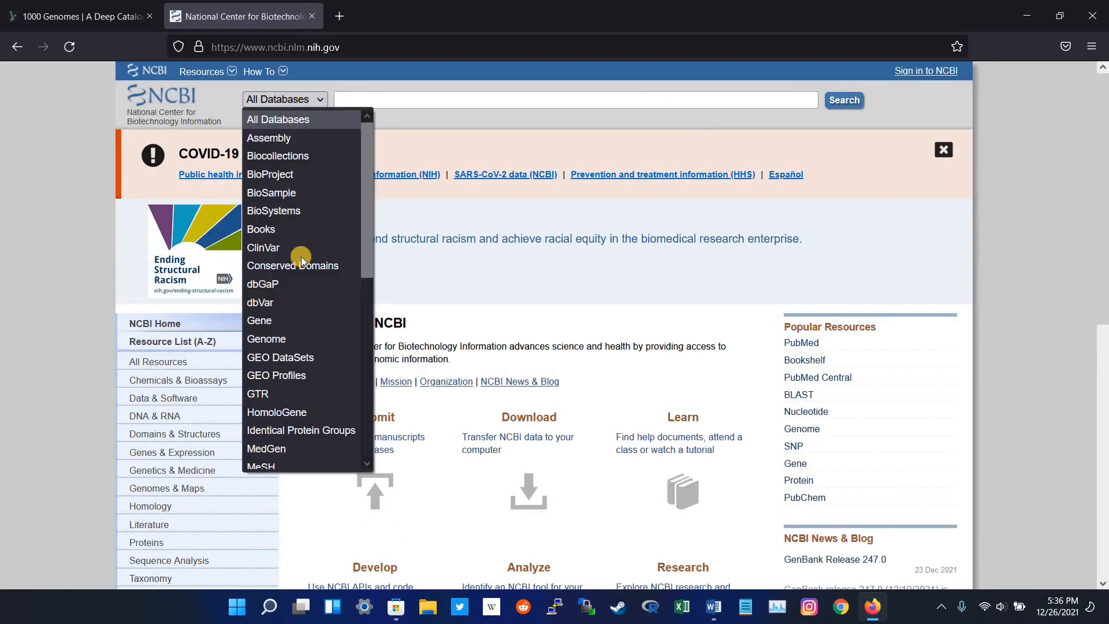
{"action": "scroll", "scroll_direction": "down", "scroll_amount": 3}
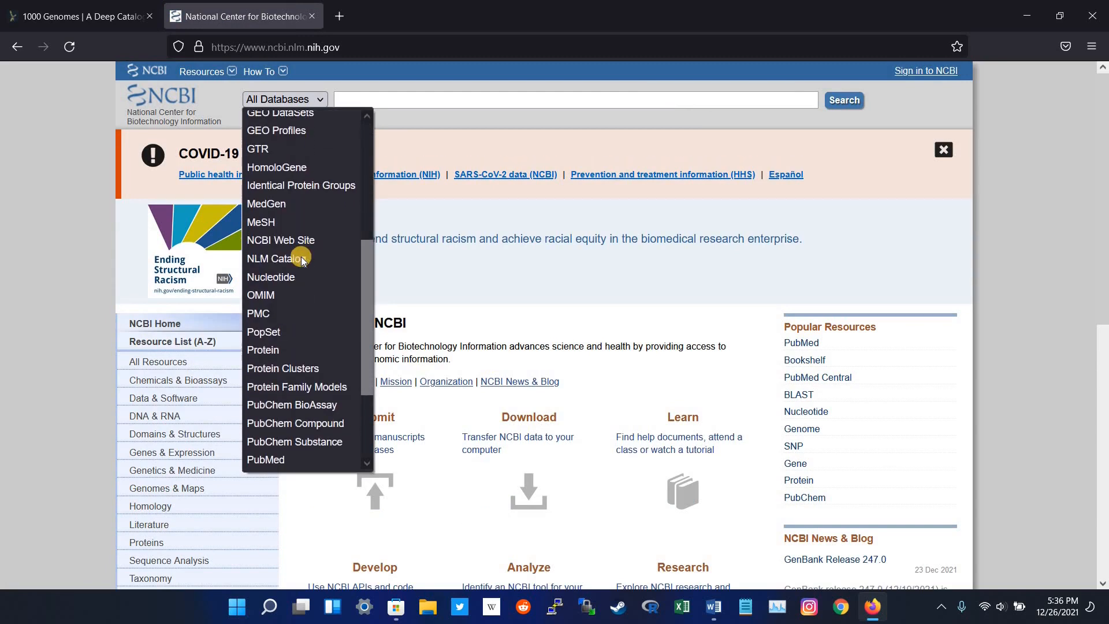
{"action": "scroll", "scroll_direction": "down", "scroll_amount": 3}
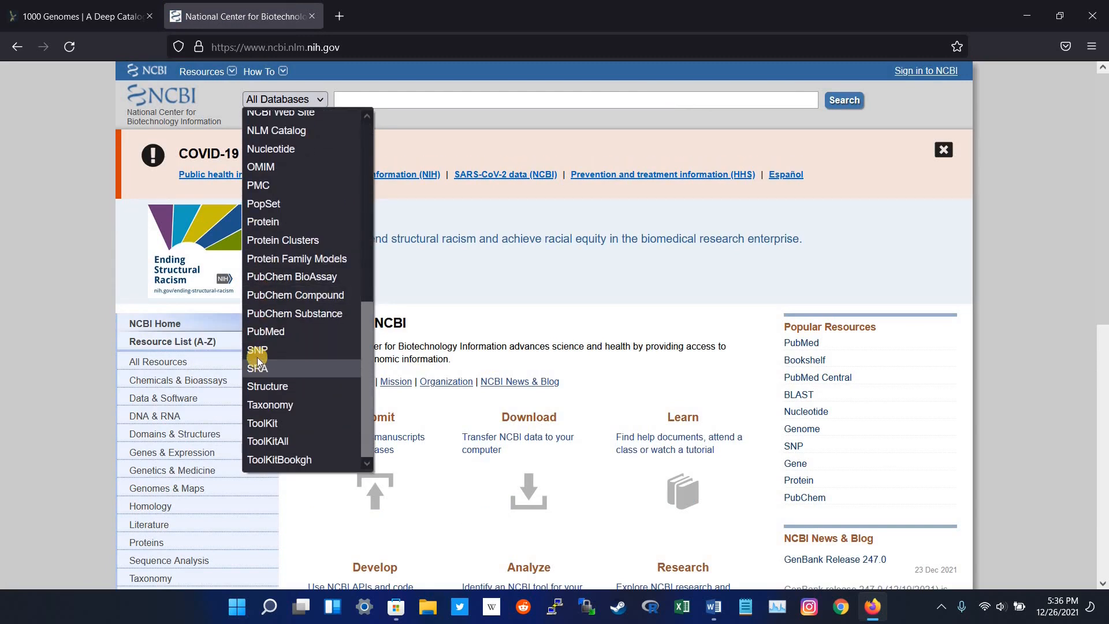
{"action": "mouse_move", "coordinate": [257, 349]}
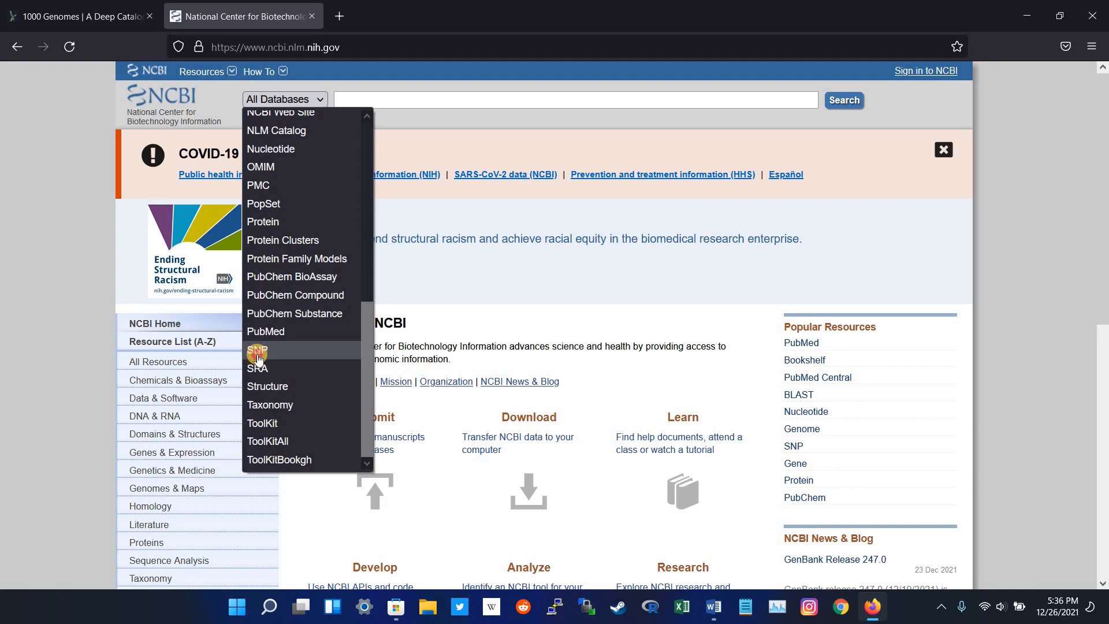
{"action": "left_click", "coordinate": [258, 351]}
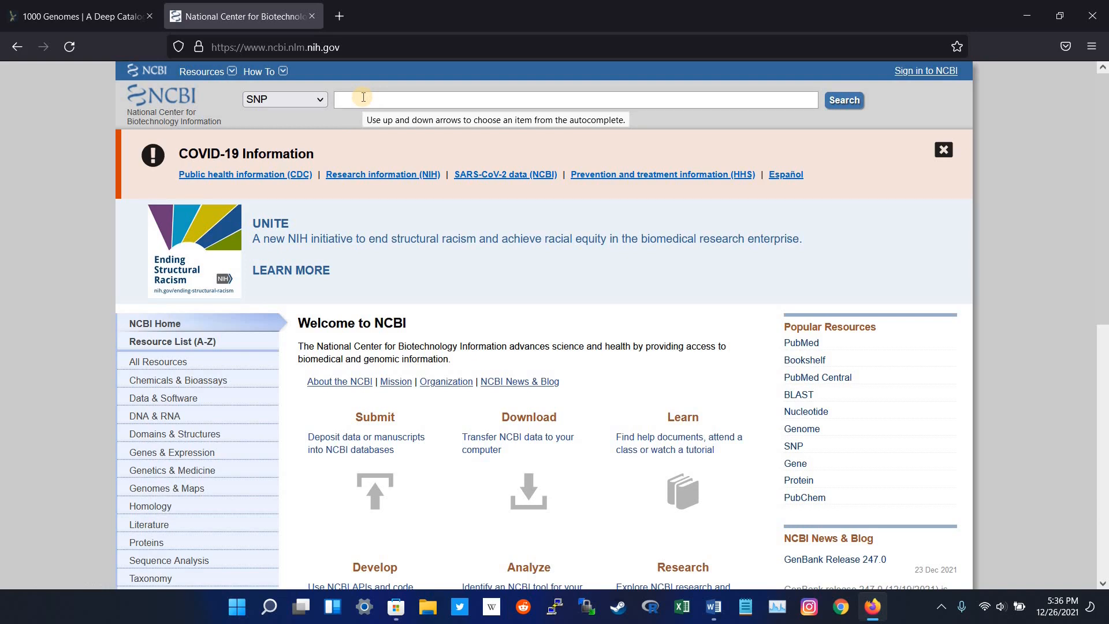
{"action": "type", "text": "rs447"}
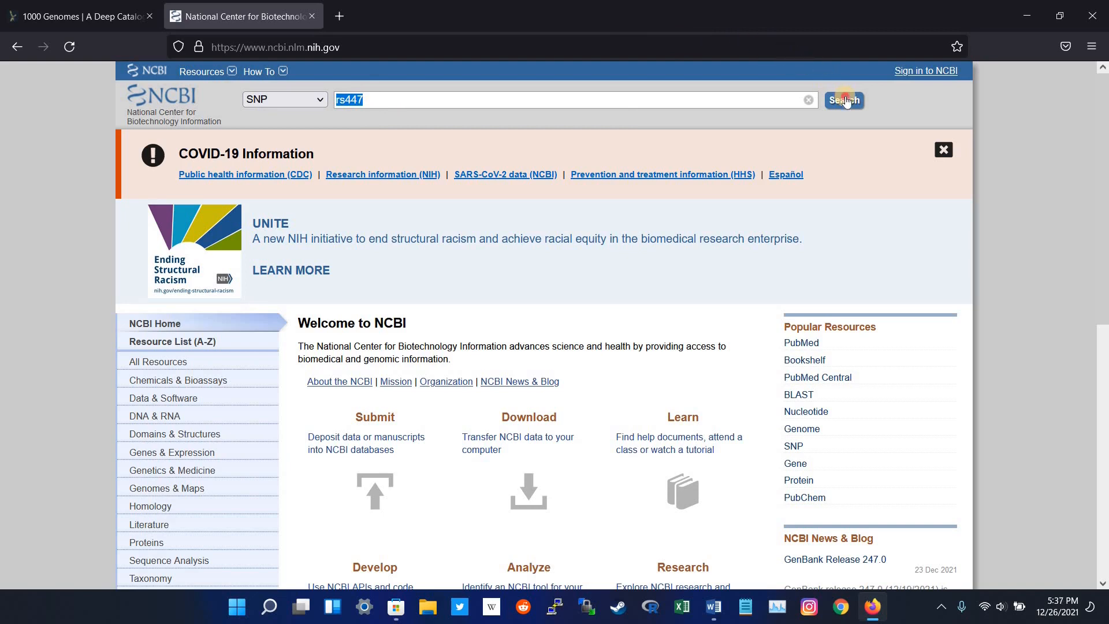
{"action": "left_click", "coordinate": [844, 100]}
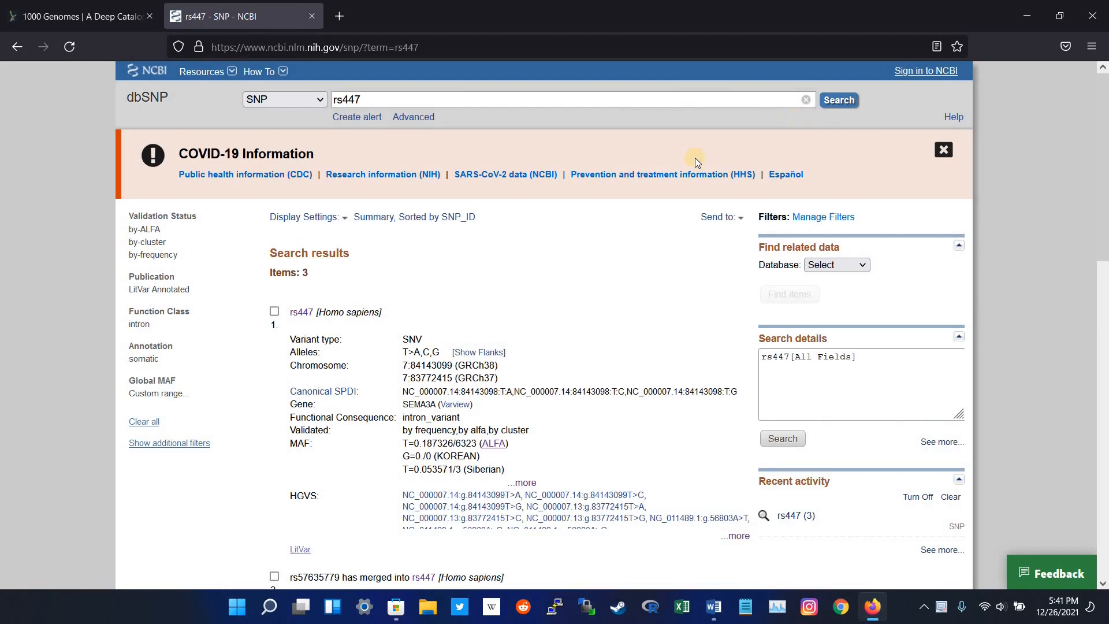
{"action": "mouse_move", "coordinate": [300, 312]}
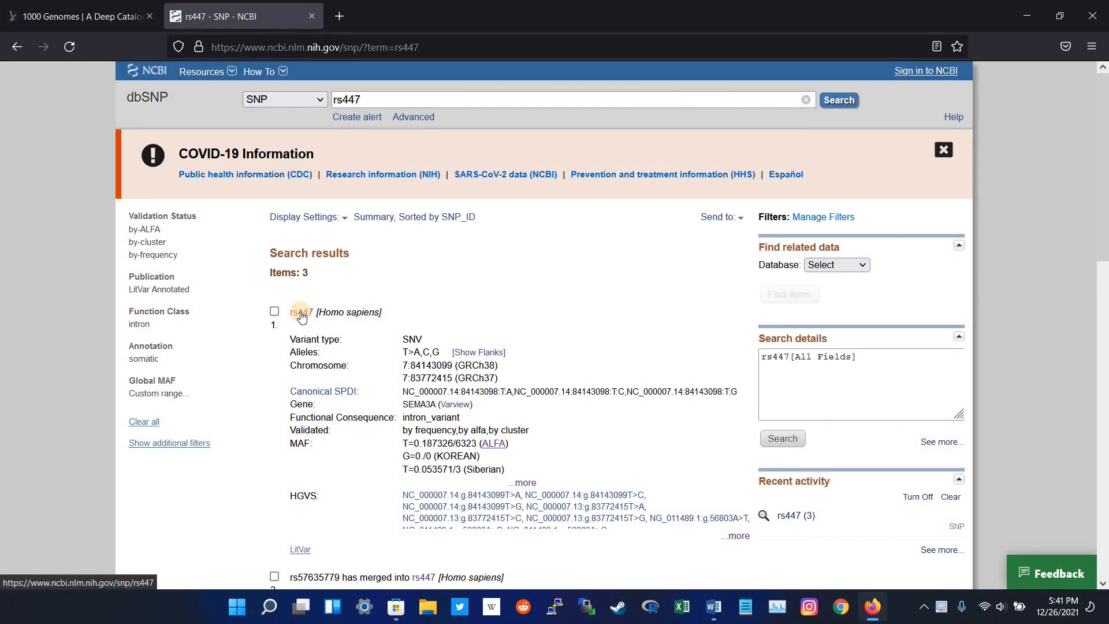
Open the rs447 entry from the three SNP search results.
{"action": "left_click", "coordinate": [300, 312]}
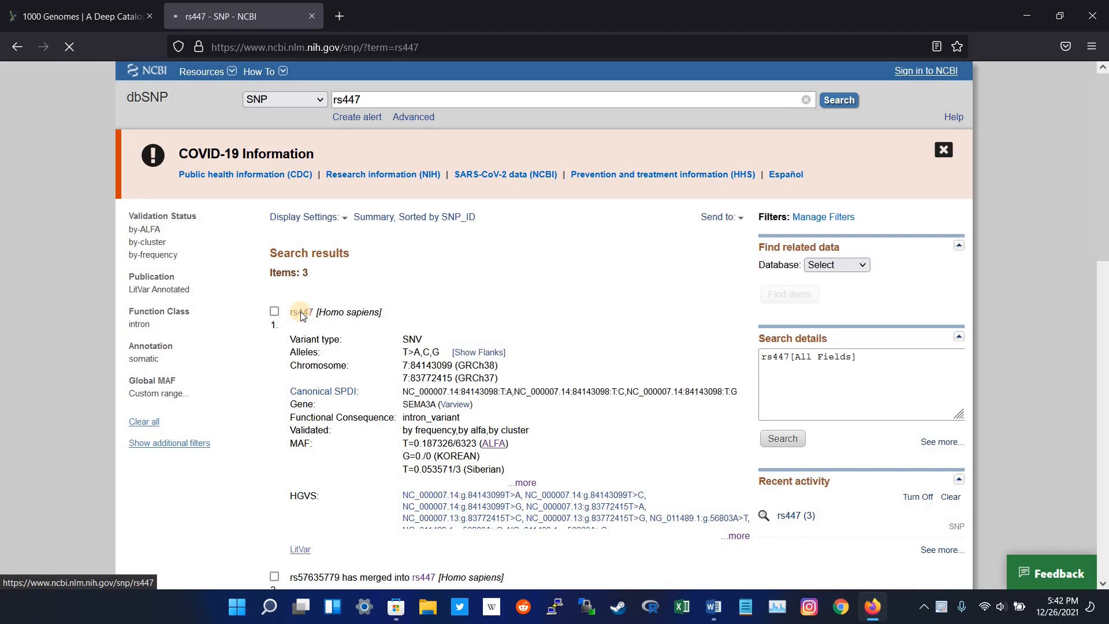
Open the rs447 Reference SNP report and show its Frequency tab with ALFA allele frequencies.
{"action": "left_click", "coordinate": [301, 312]}
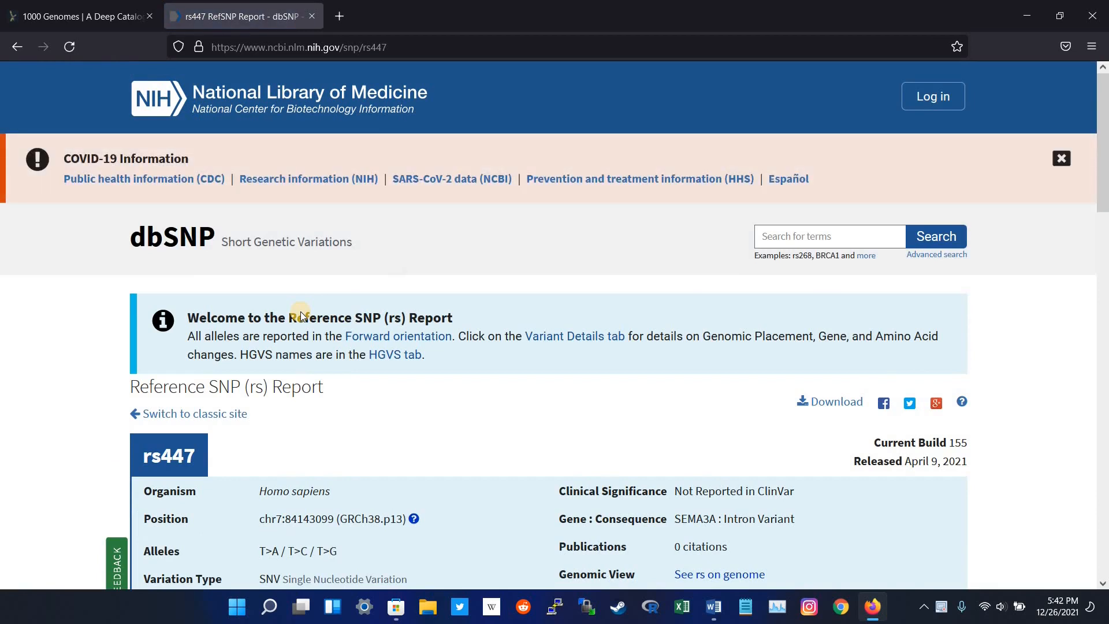
{"action": "scroll", "scroll_direction": "down", "scroll_amount": 3}
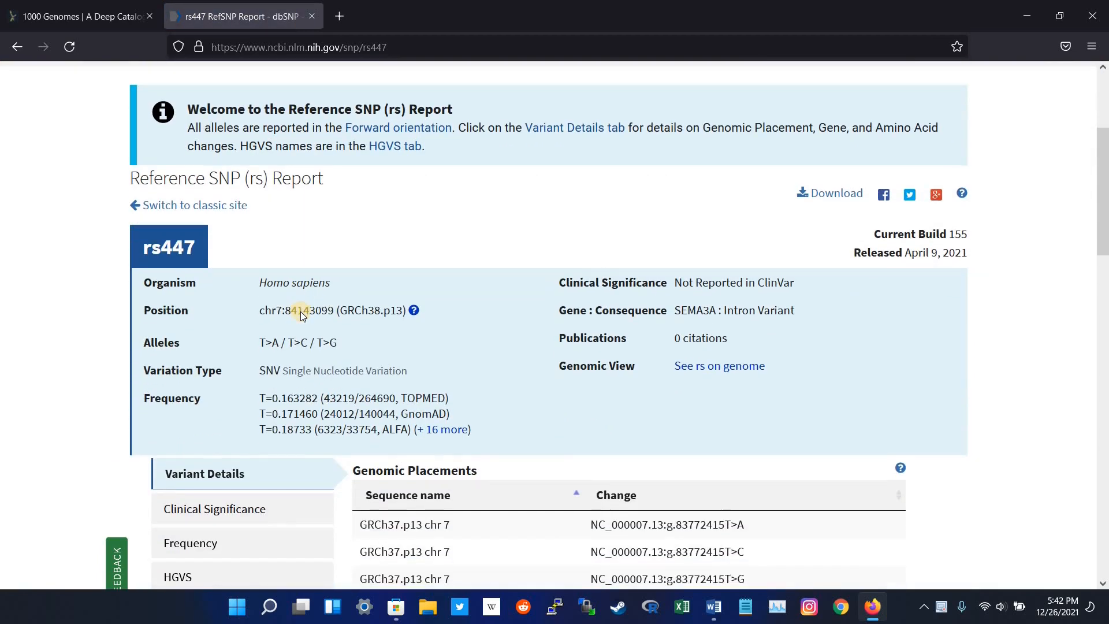
{"action": "scroll", "scroll_direction": "down", "scroll_amount": 3}
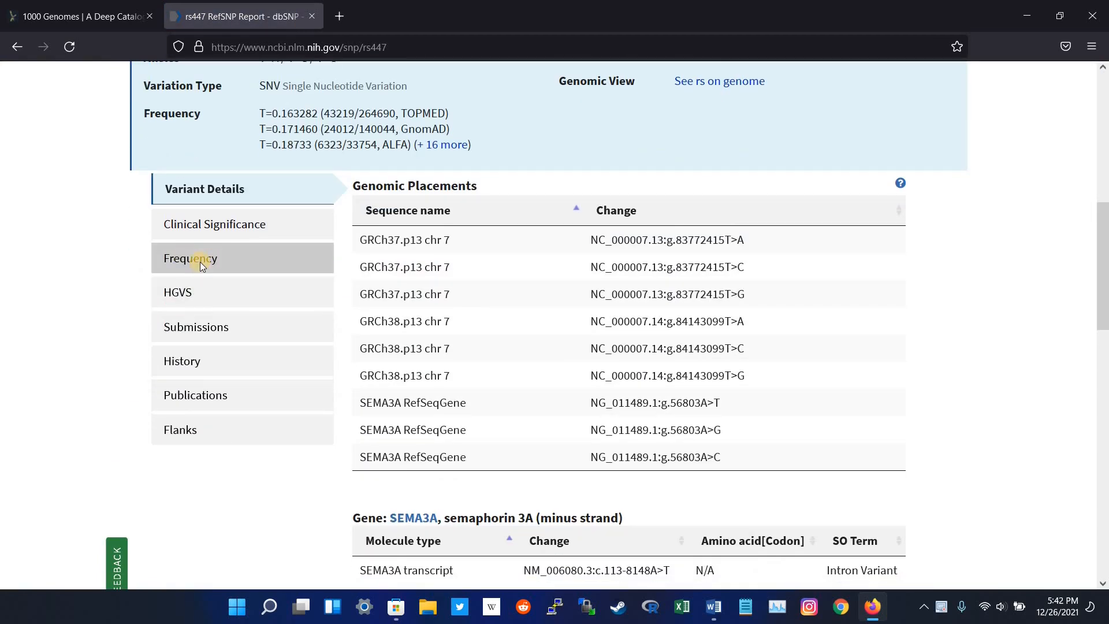
{"action": "mouse_move", "coordinate": [618, 306]}
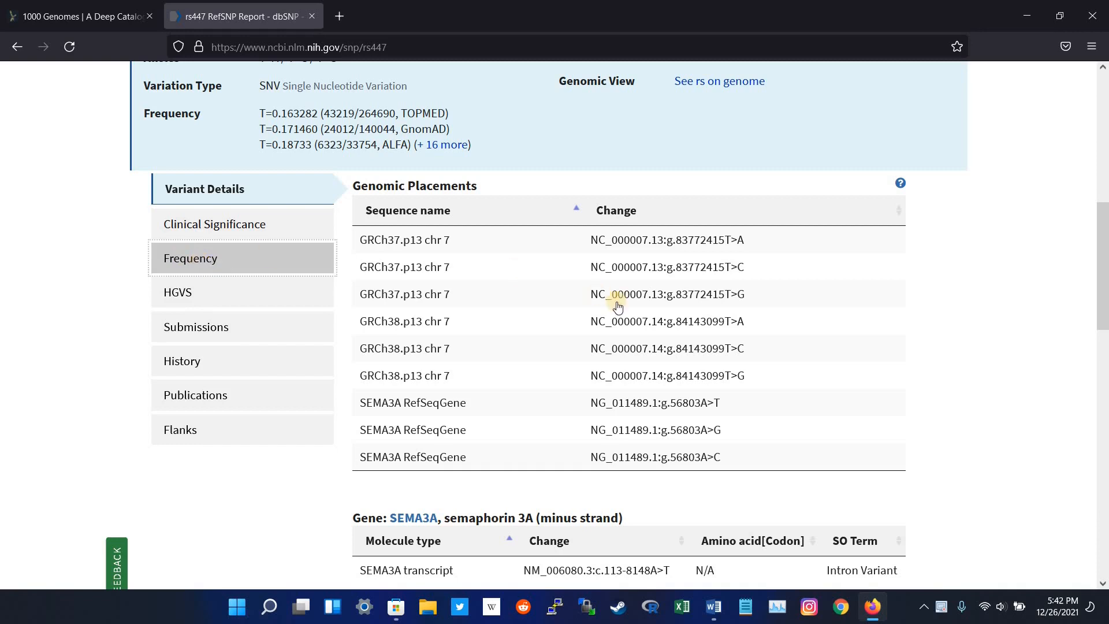
{"action": "left_click", "coordinate": [190, 258]}
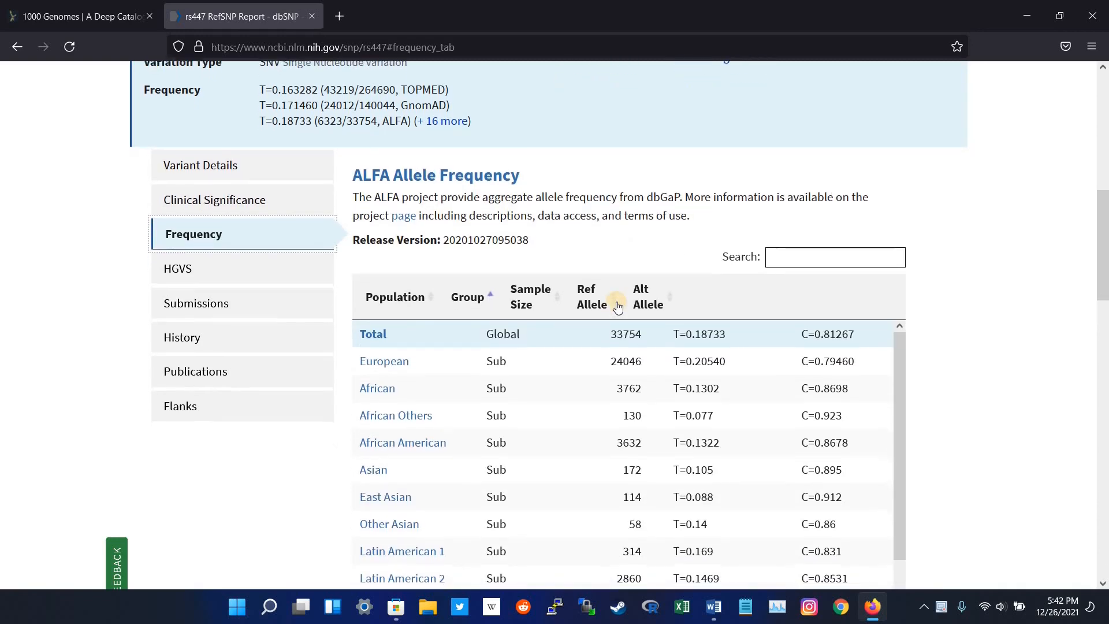
{"action": "scroll", "scroll_direction": "up", "scroll_amount": 3}
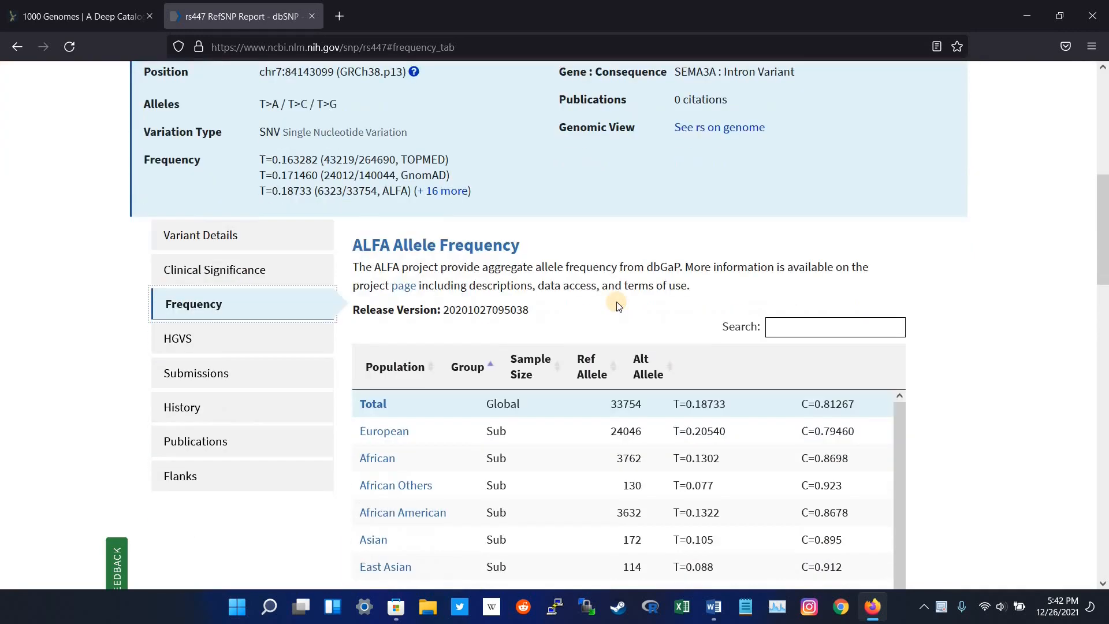
{"action": "scroll", "scroll_direction": "down", "scroll_amount": 3}
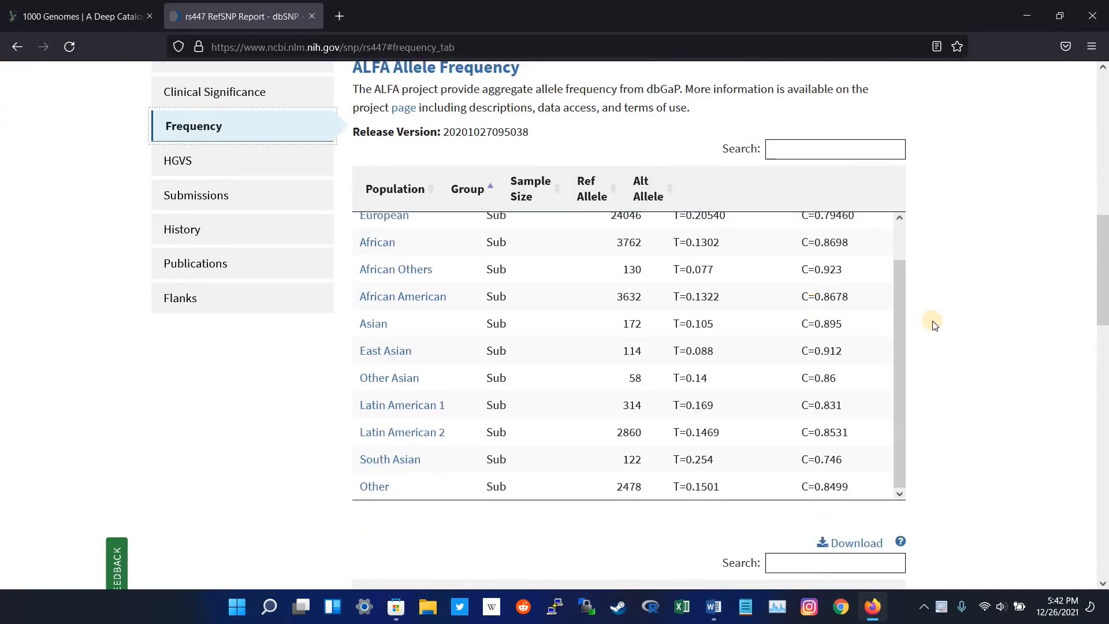
Scroll to the 1000Genomes frequencies and select the African C allele value 0.8835.
{"action": "scroll", "scroll_direction": "down", "scroll_amount": 3}
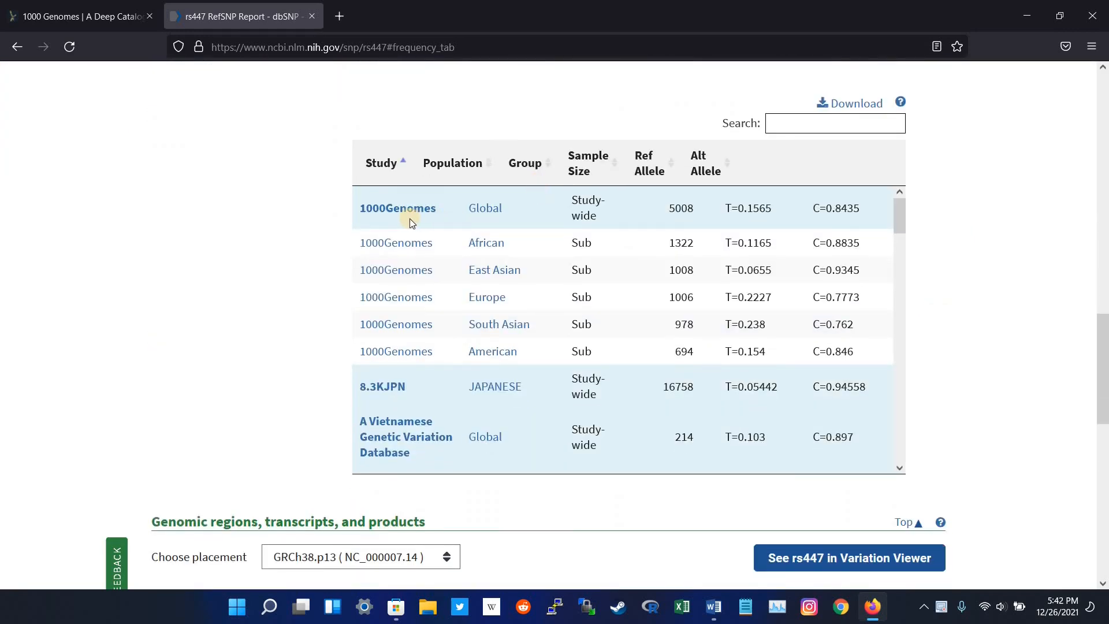
{"action": "mouse_move", "coordinate": [516, 237]}
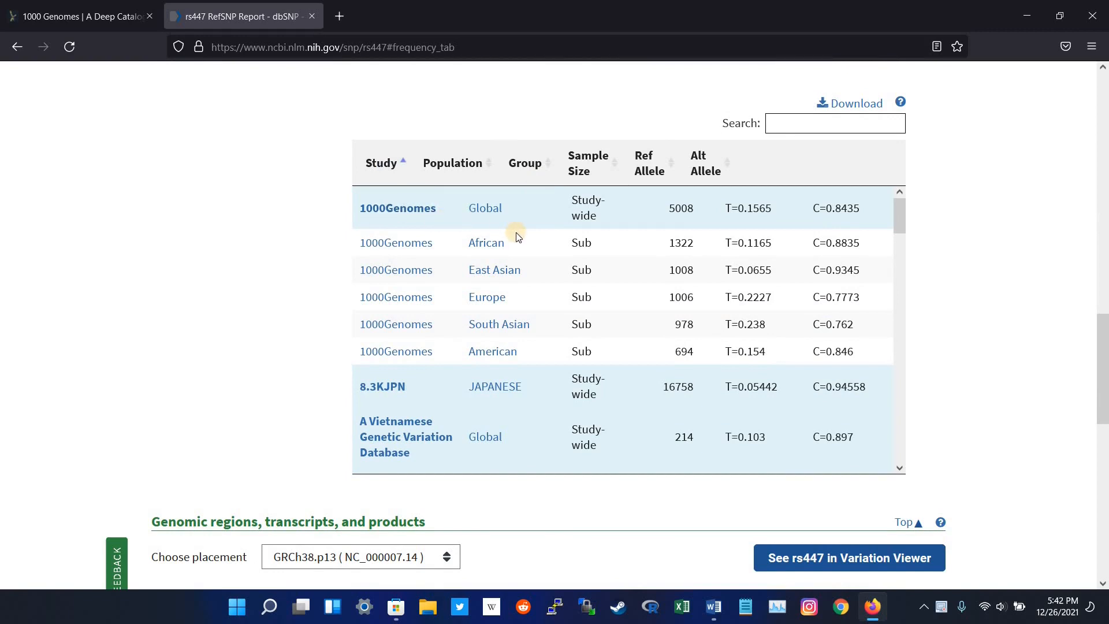
{"action": "mouse_move", "coordinate": [518, 286]}
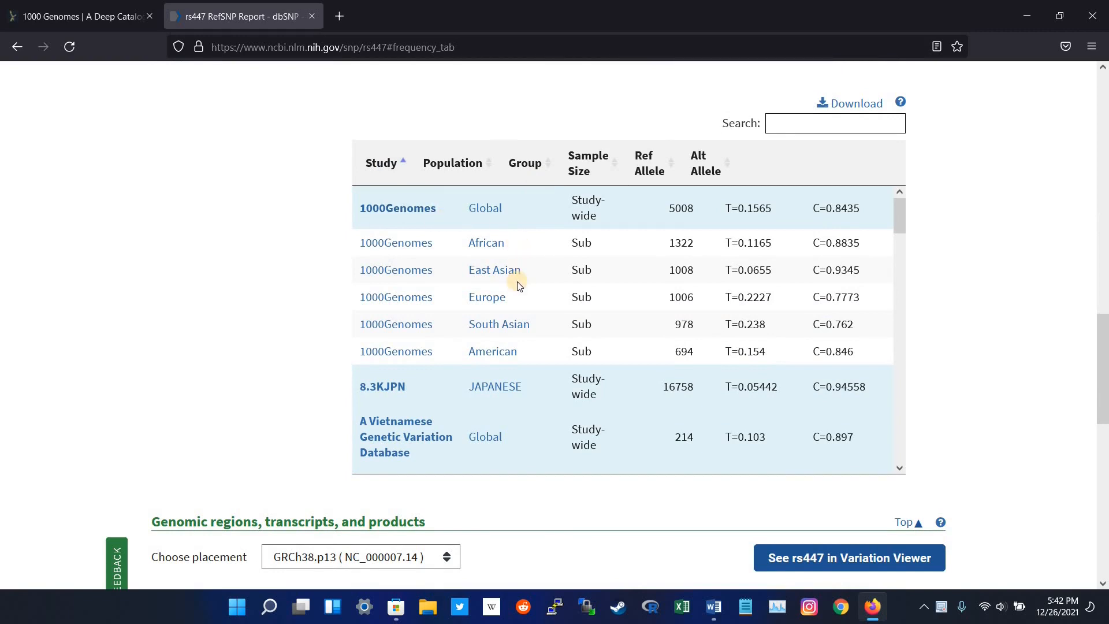
{"action": "mouse_move", "coordinate": [492, 351]}
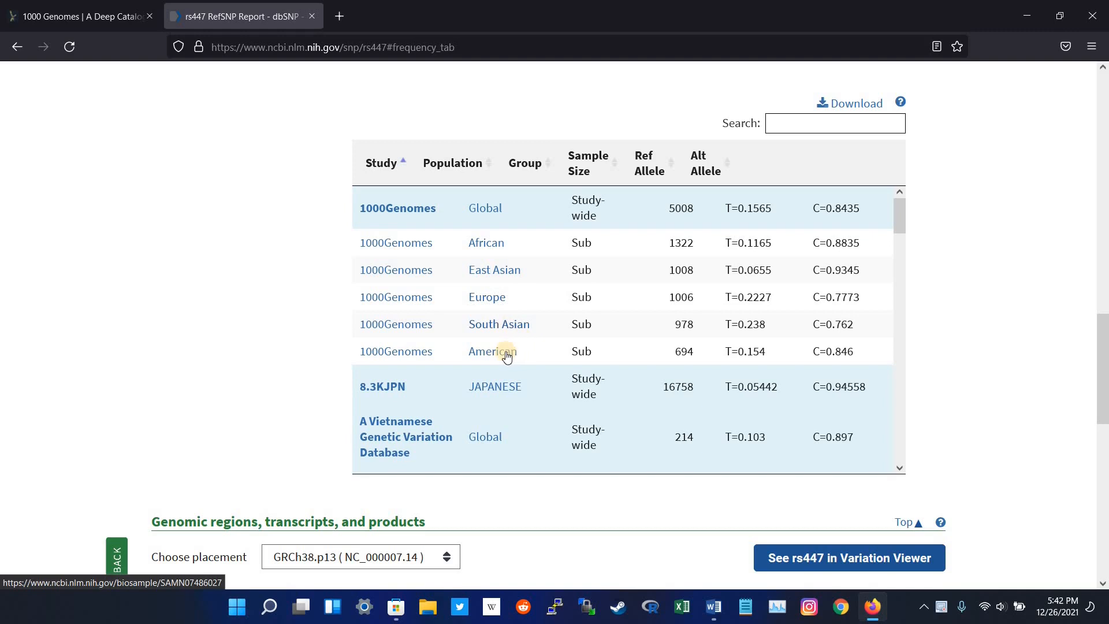
{"action": "mouse_move", "coordinate": [472, 331]}
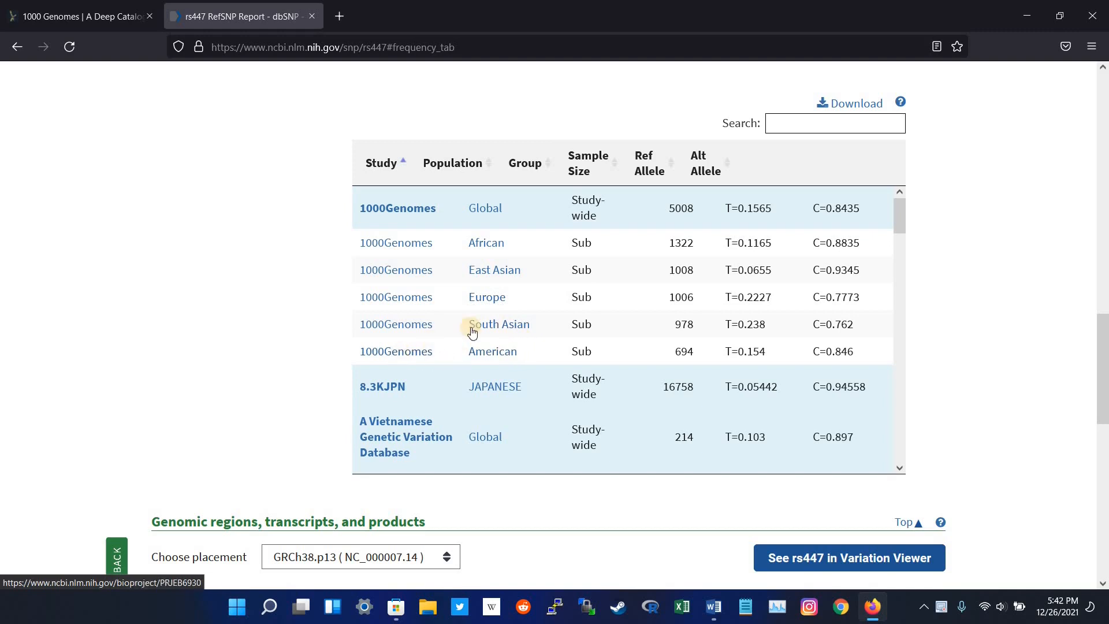
{"action": "mouse_move", "coordinate": [731, 243]}
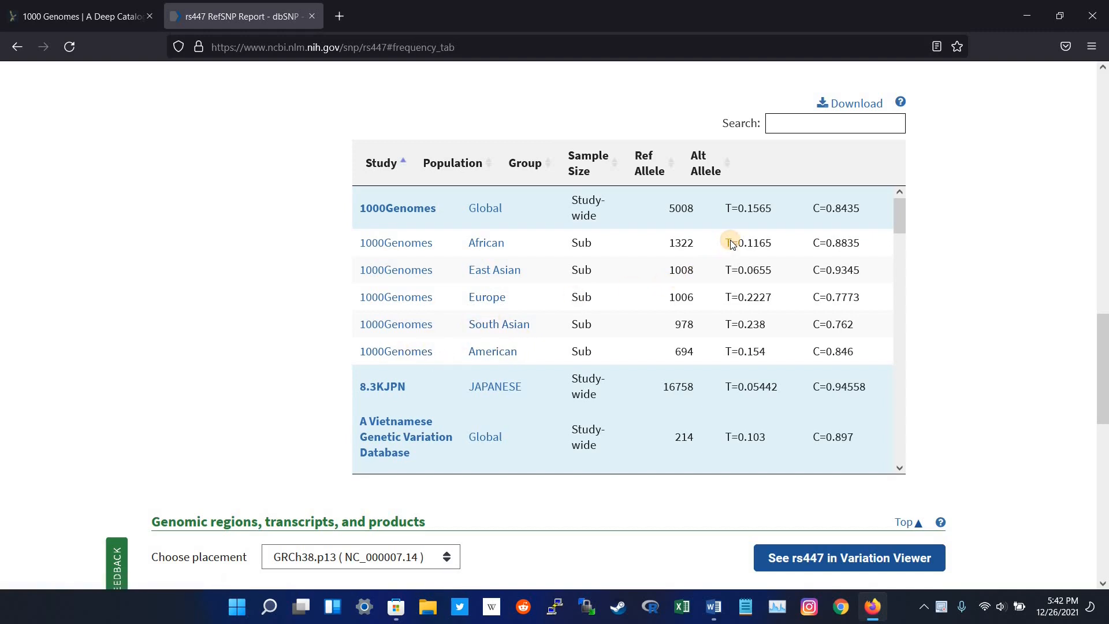
{"action": "mouse_move", "coordinate": [829, 243]}
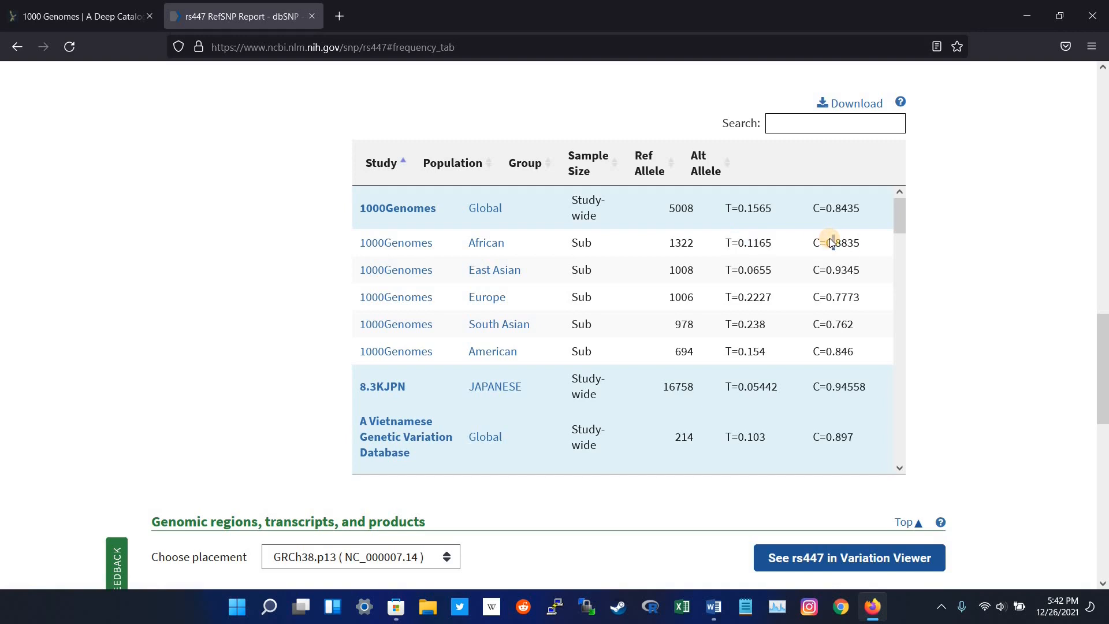
{"action": "double_click", "coordinate": [836, 242]}
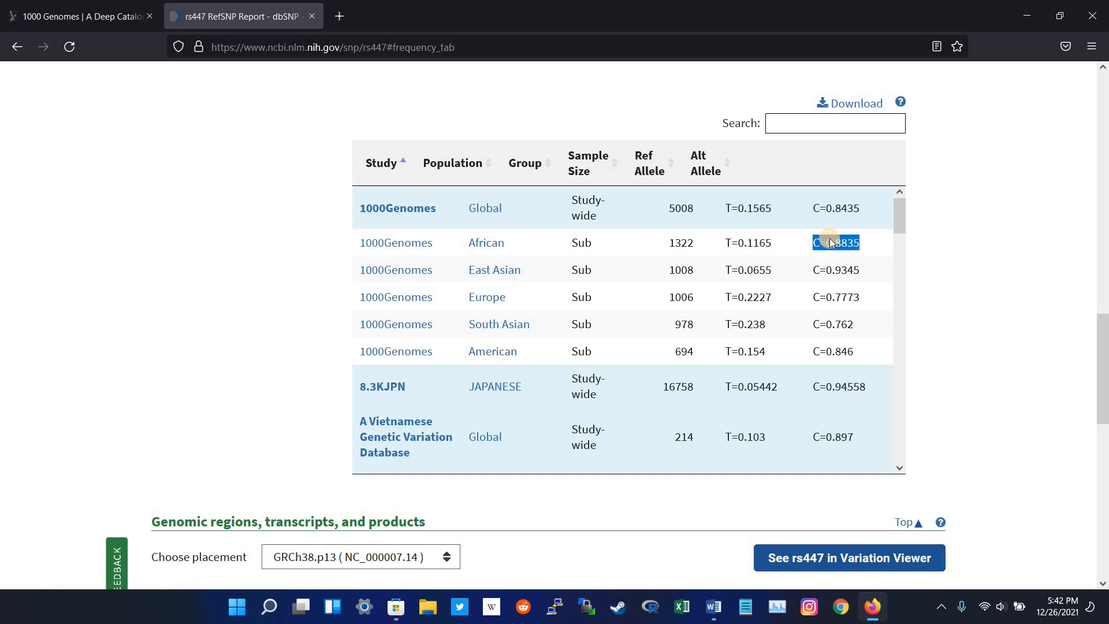